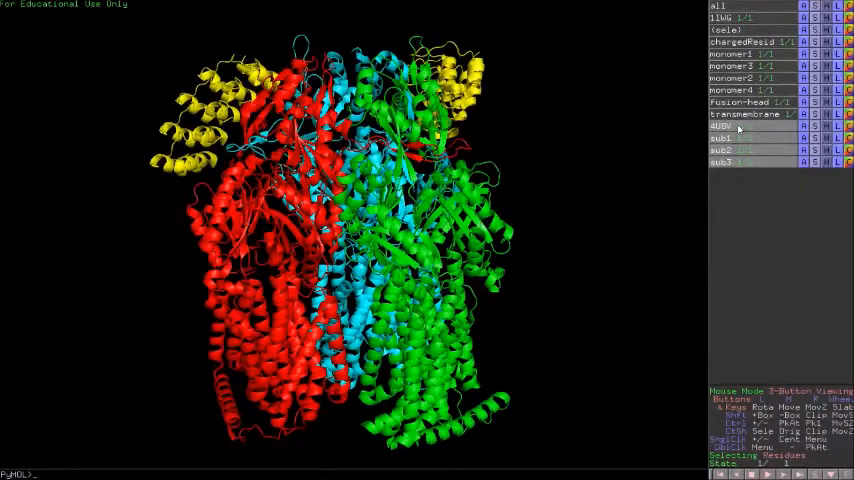
Toggle off the 4UBV object so only the green AcrB subunit stays visible
left_click(722, 162)
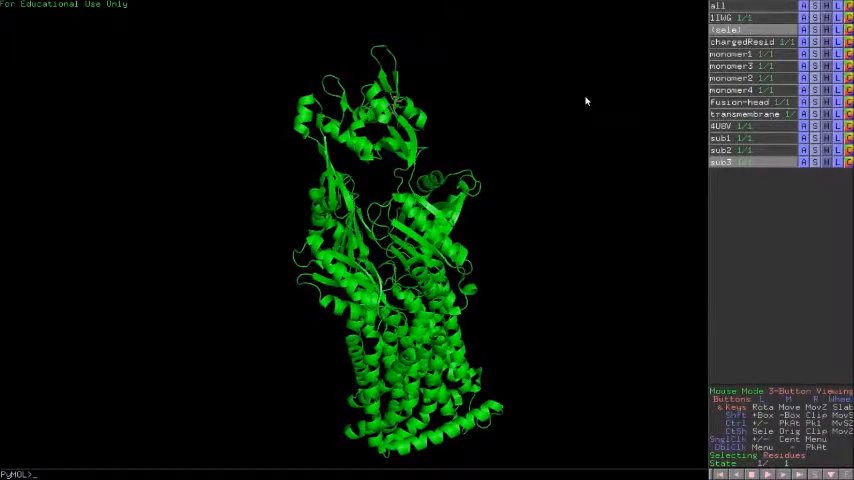
Rotate the green subunit so the red-marked attachment1 residues face the viewer
left_click_drag(586, 100, 470, 180)
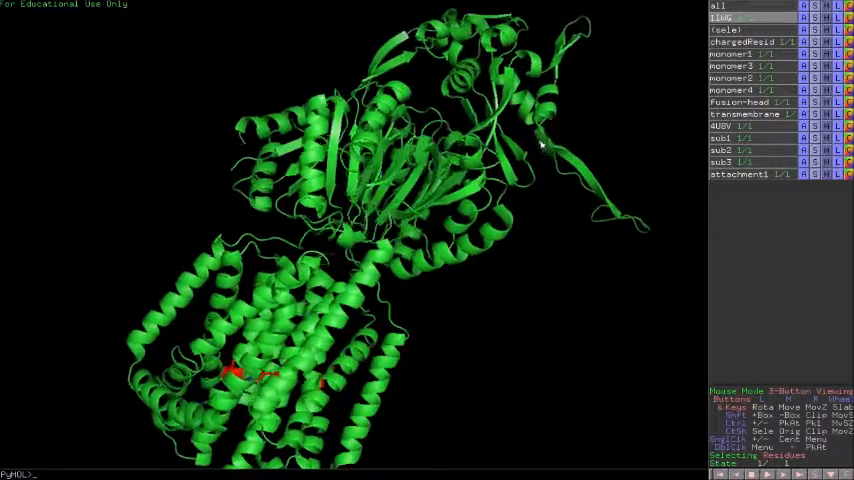
Zoom in toward the charged pocket residues on the green subunit
left_click_drag(540, 145, 488, 168)
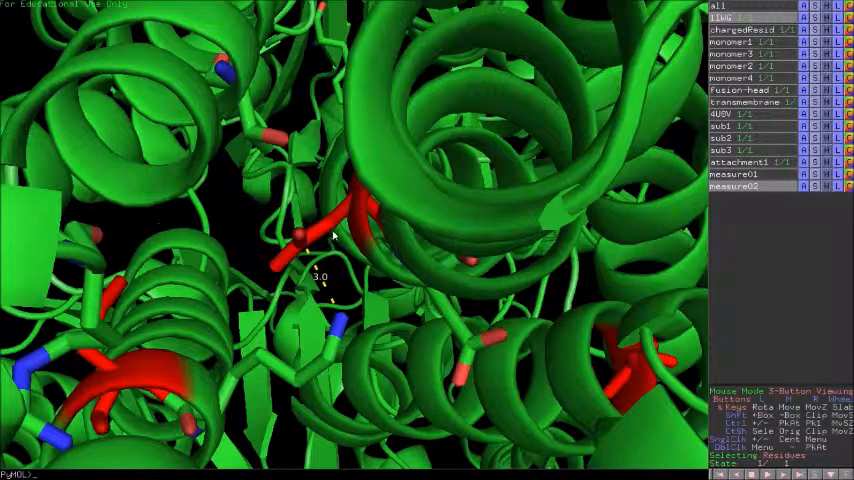
mouse_move(308, 248)
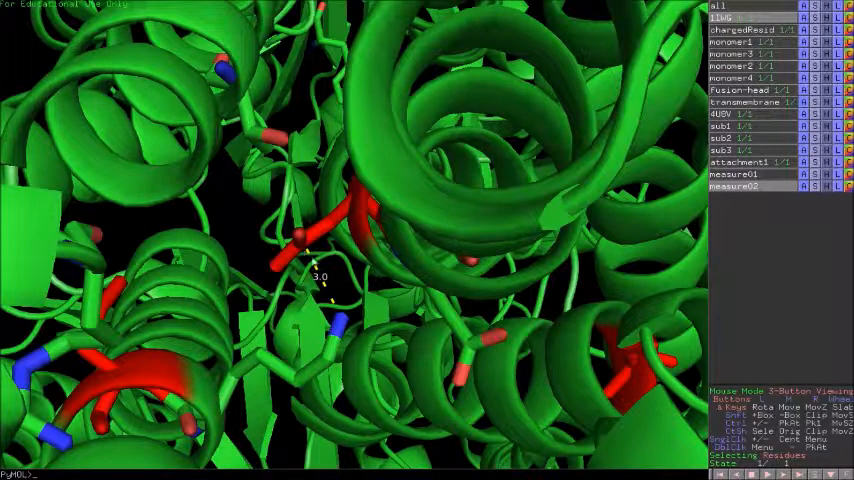
mouse_move(332, 265)
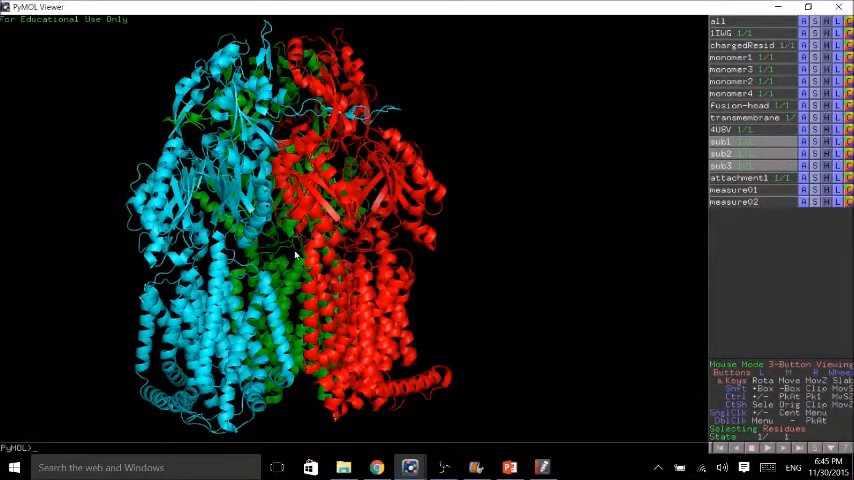
left_click_drag(295, 255, 225, 220)
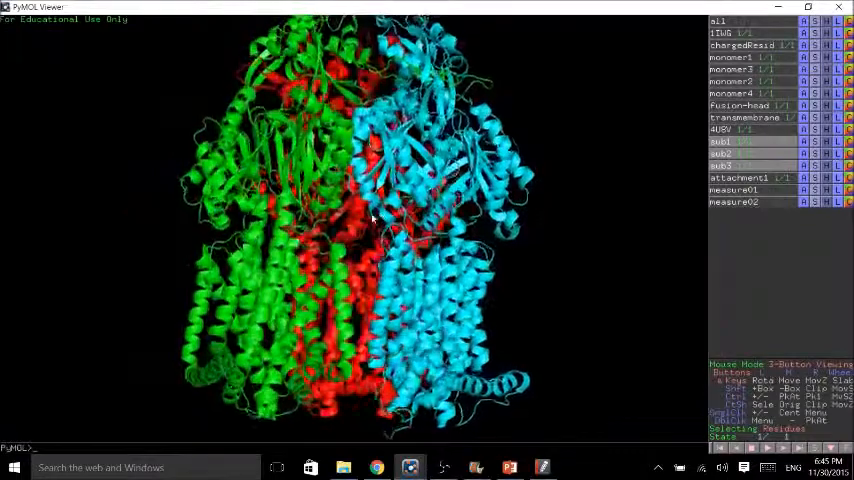
left_click_drag(370, 220, 310, 355)
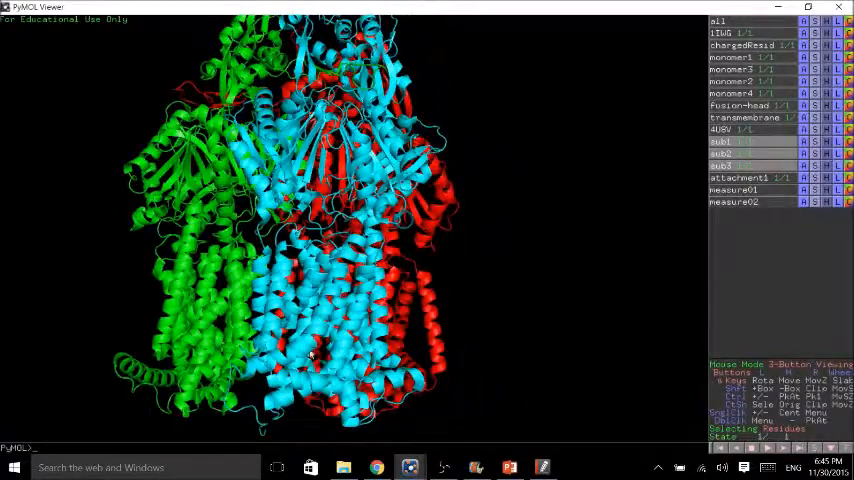
left_click_drag(310, 355, 290, 320)
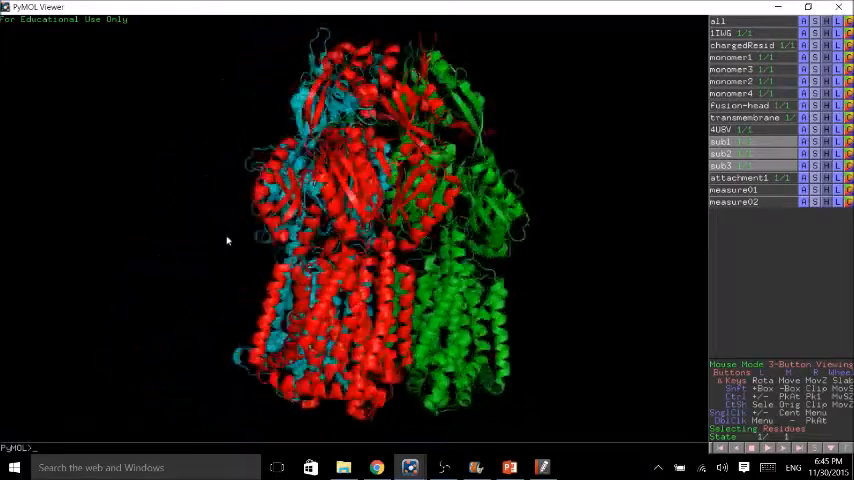
left_click_drag(227, 240, 378, 233)
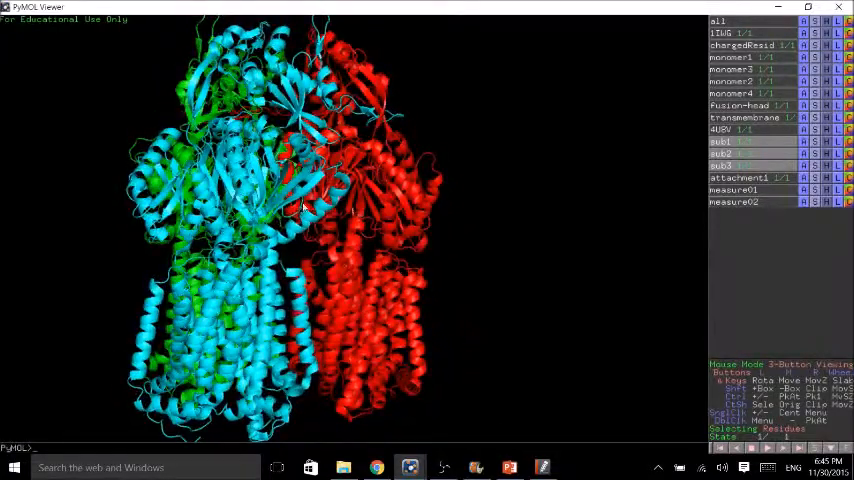
left_click_drag(300, 210, 220, 295)
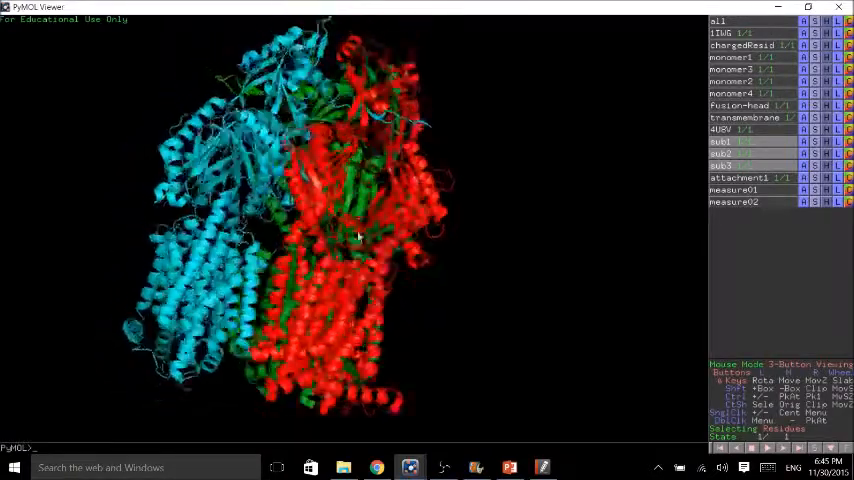
left_click_drag(360, 235, 470, 247)
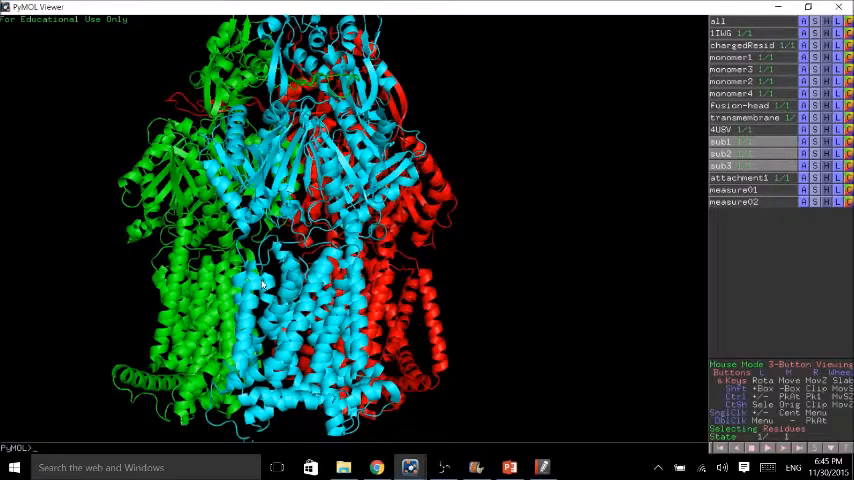
left_click_drag(260, 285, 210, 235)
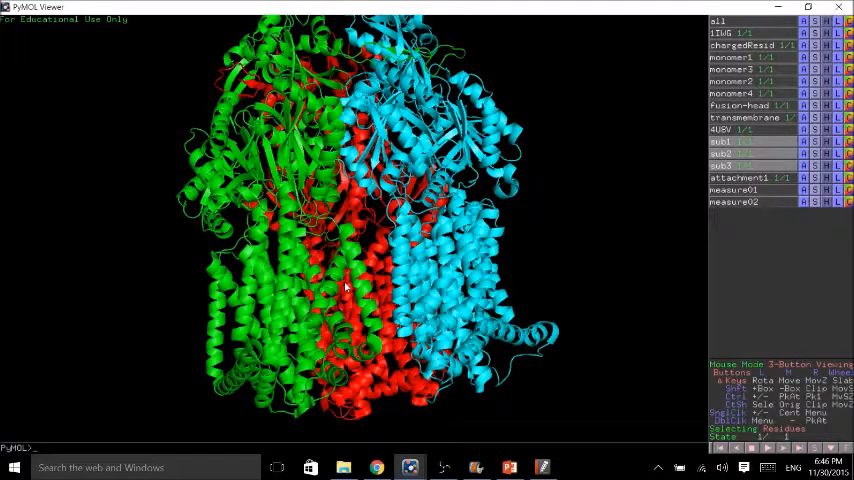
left_click_drag(345, 287, 428, 310)
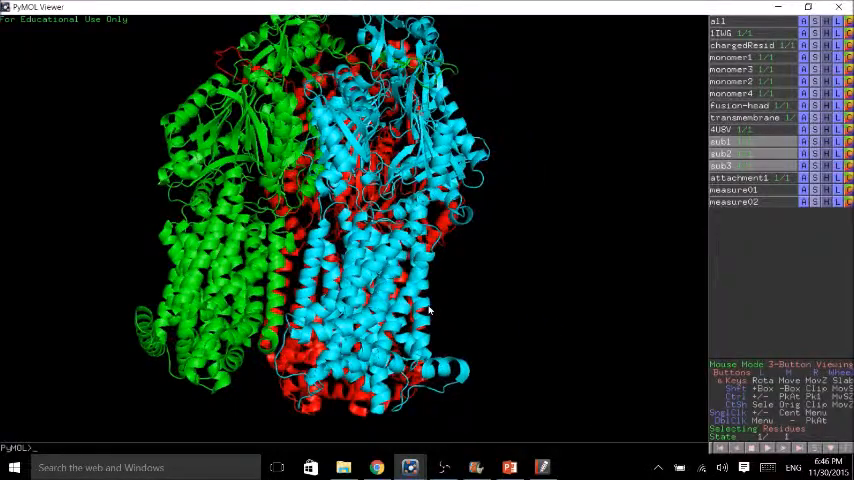
left_click_drag(430, 310, 420, 275)
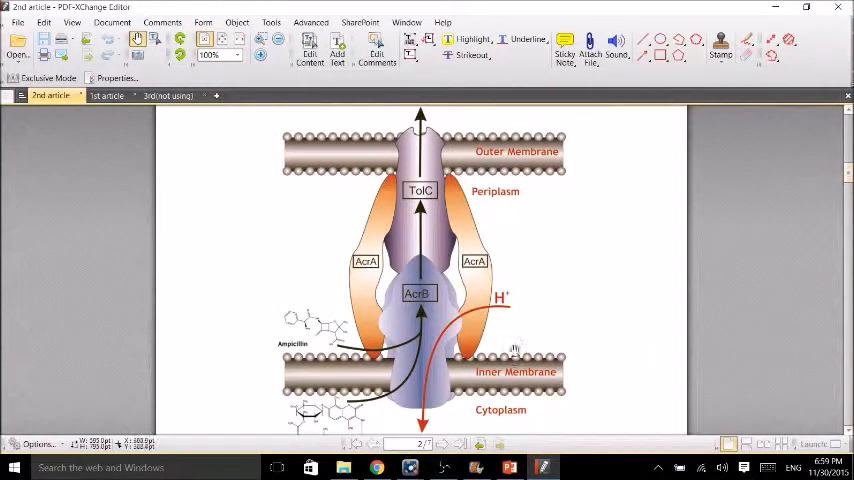
mouse_move(516, 313)
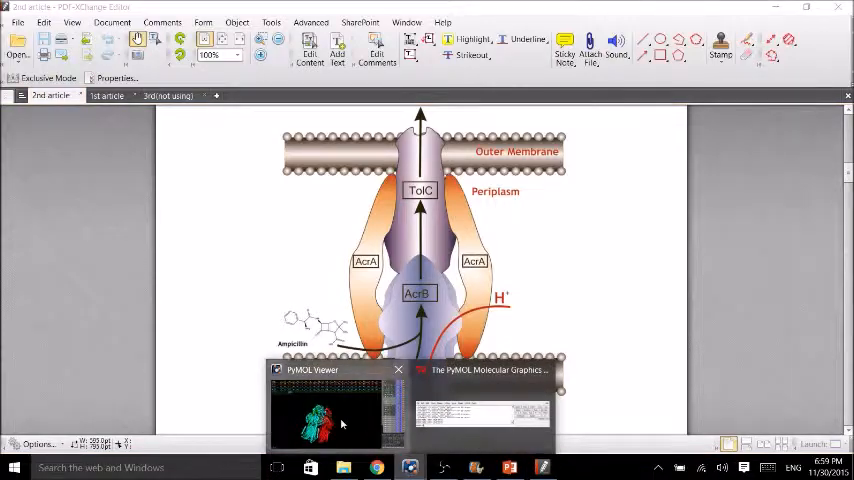
Return to the PyMOL viewer and rotate the trimer toward the drug site
left_click(330, 410)
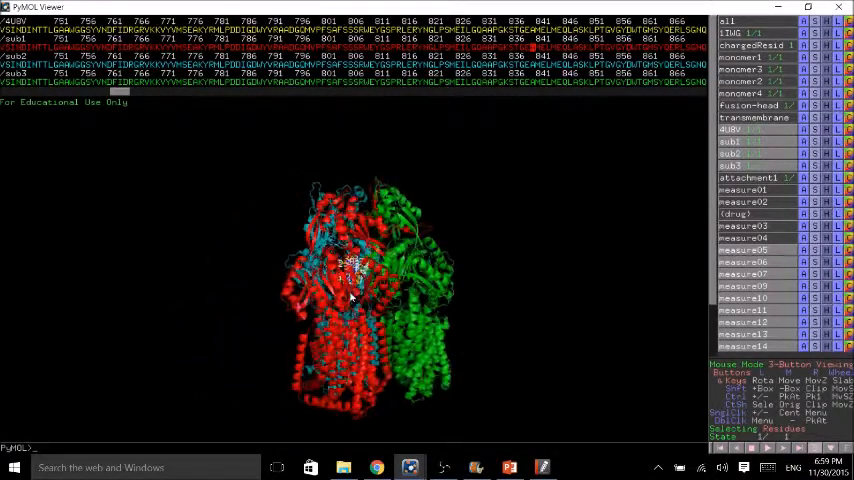
left_click_drag(360, 300, 370, 280)
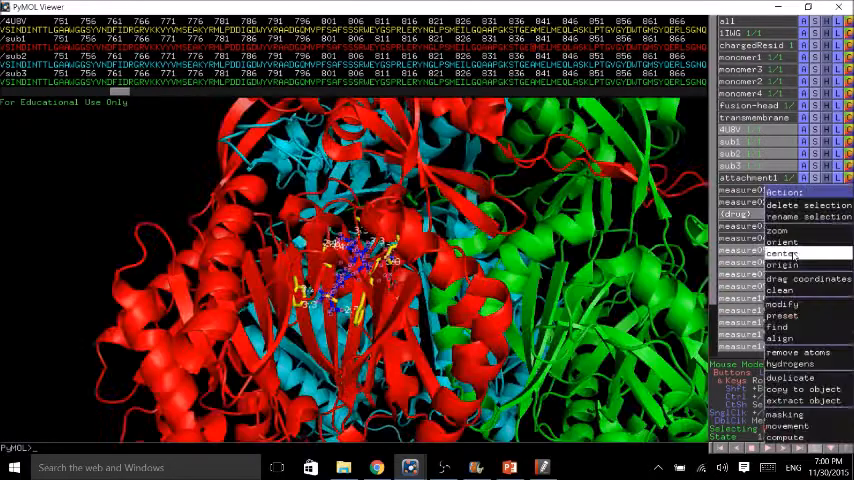
Center on minocycline and rotate around it to inspect its hydrogen-bond distances
left_click(779, 231)
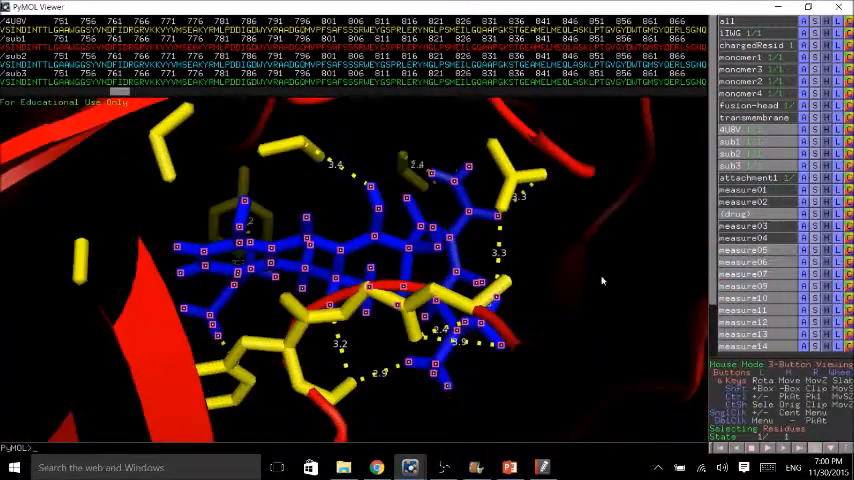
left_click_drag(601, 280, 460, 305)
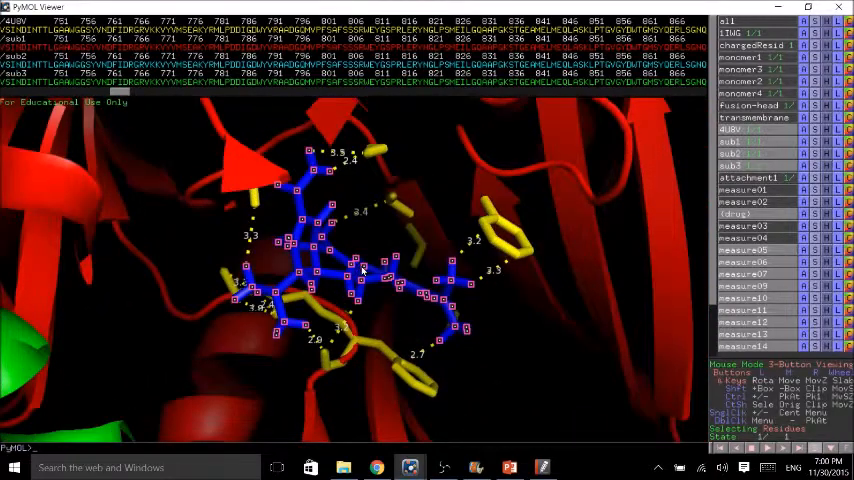
left_click_drag(360, 270, 460, 285)
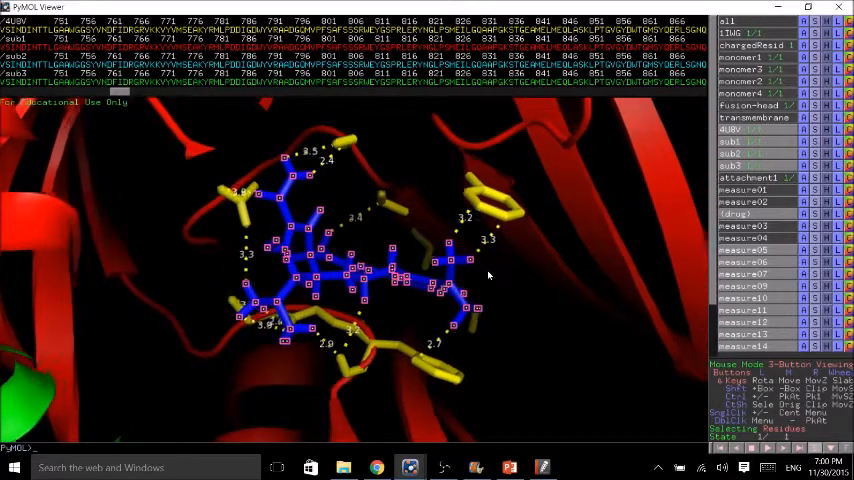
left_click_drag(490, 275, 380, 298)
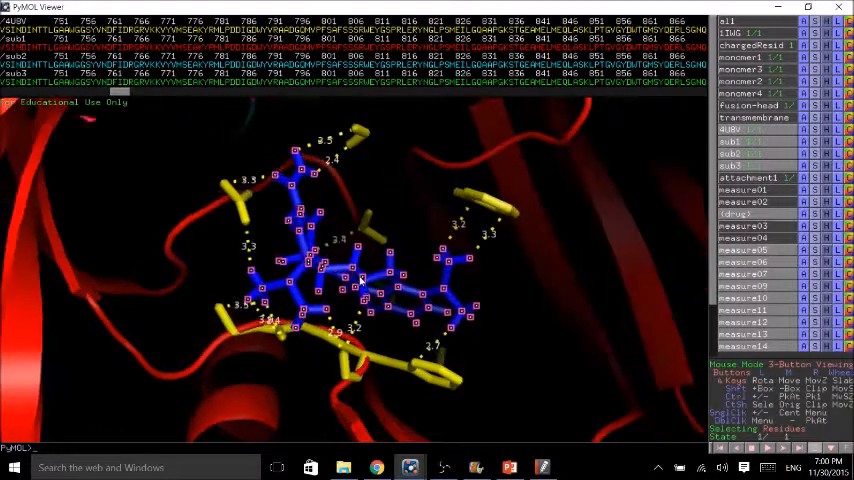
left_click_drag(360, 280, 408, 275)
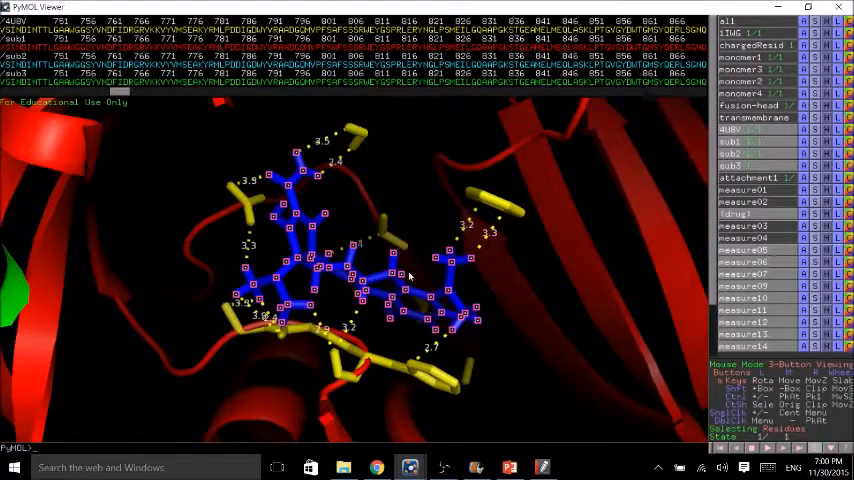
left_click_drag(408, 276, 395, 270)
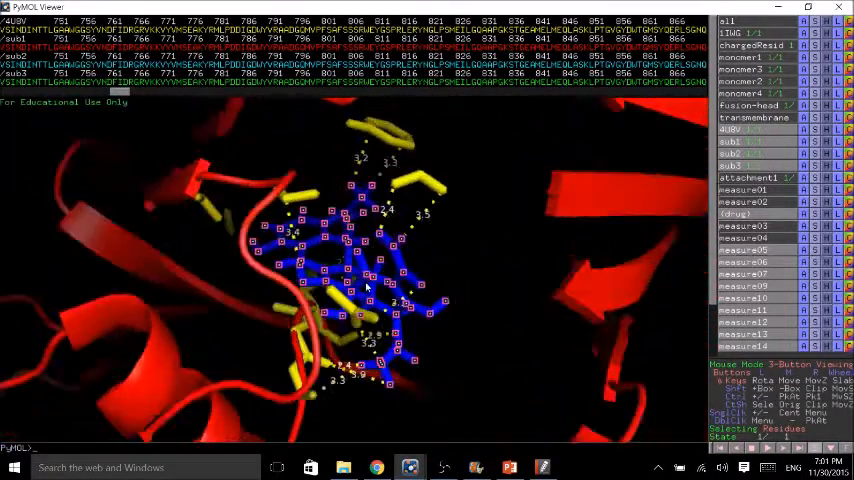
Rotate the view around the minocycline binding pocket
left_click_drag(365, 285, 630, 244)
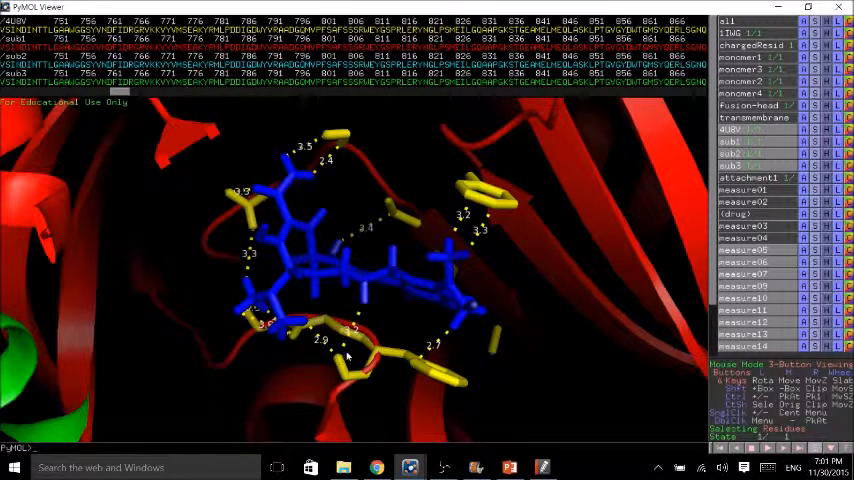
mouse_move(360, 135)
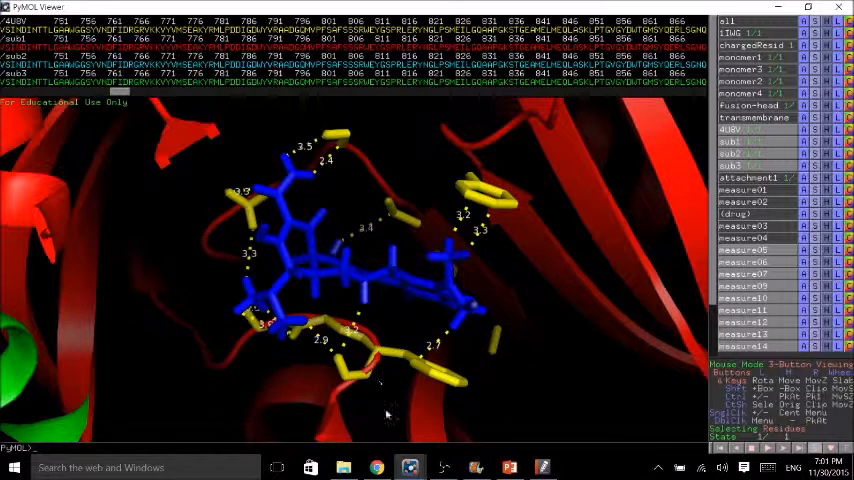
mouse_move(387, 421)
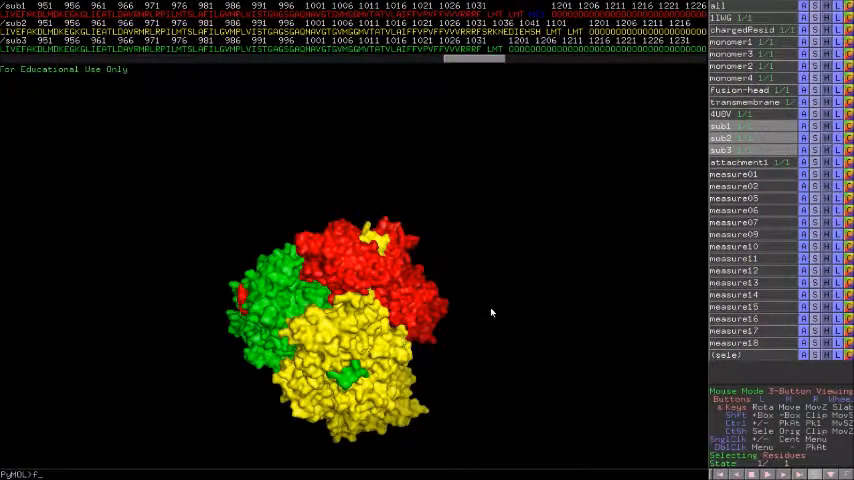
Rotate the surface trimer sideways, then display only the yellow subunit
left_click_drag(490, 313, 558, 355)
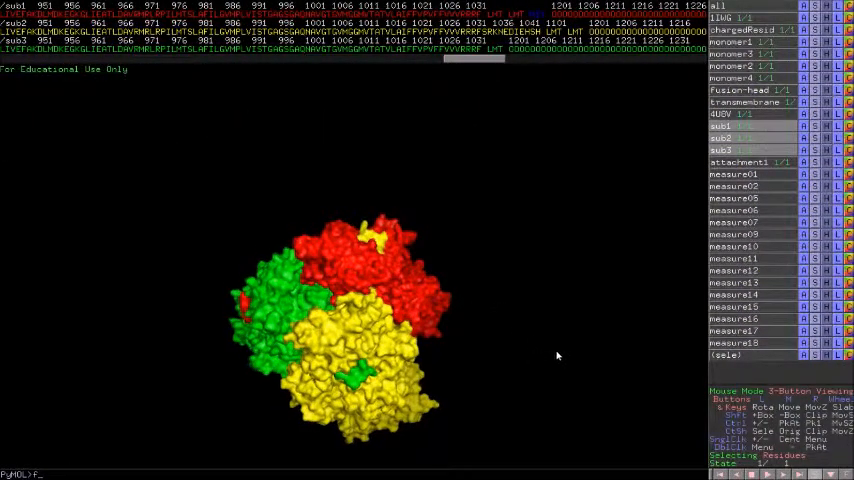
left_click_drag(558, 355, 420, 325)
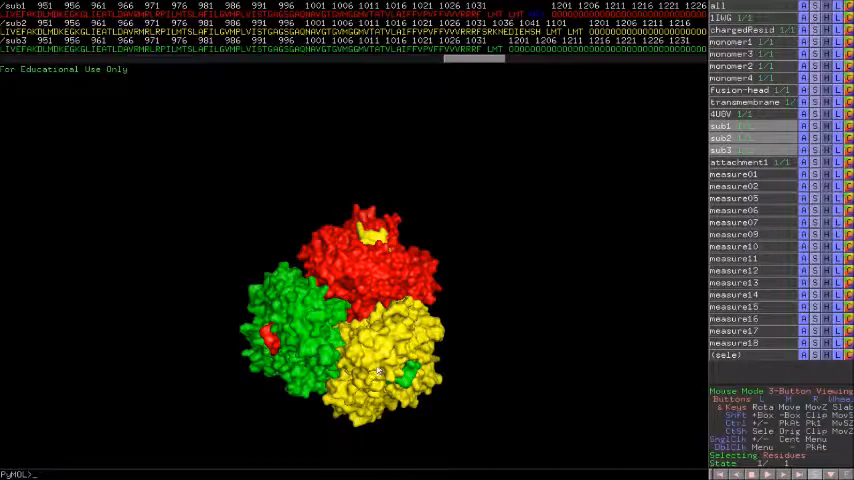
mouse_move(529, 218)
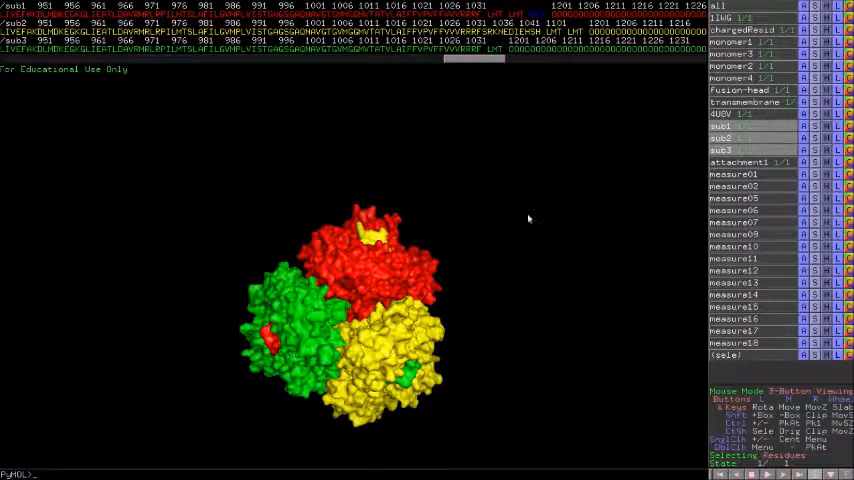
mouse_move(594, 218)
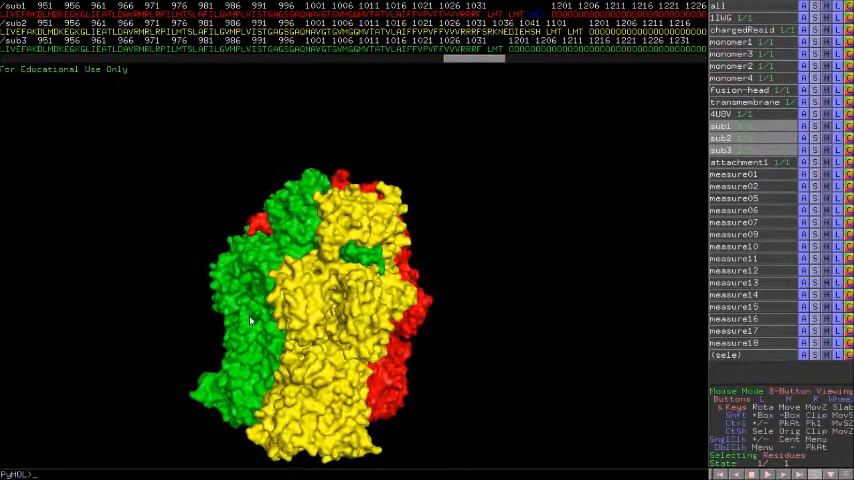
left_click(720, 126)
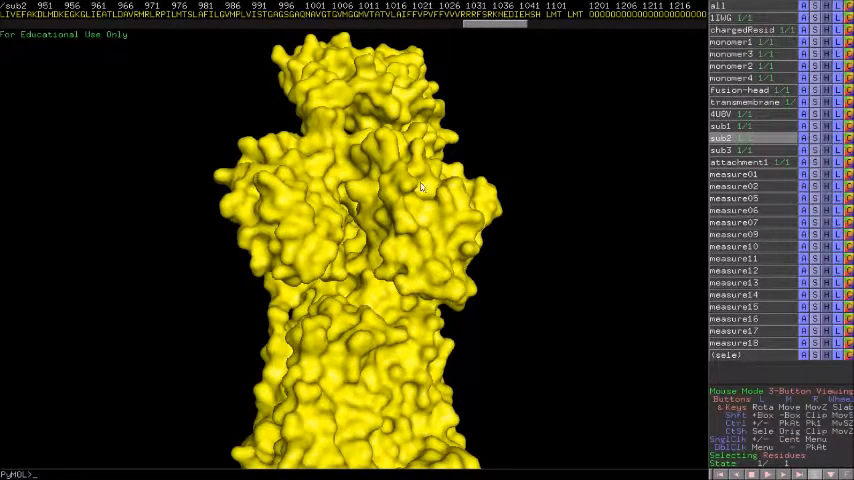
Rotate the yellow subunit's surface, then rotate the lone green subunit
left_click_drag(420, 190, 426, 192)
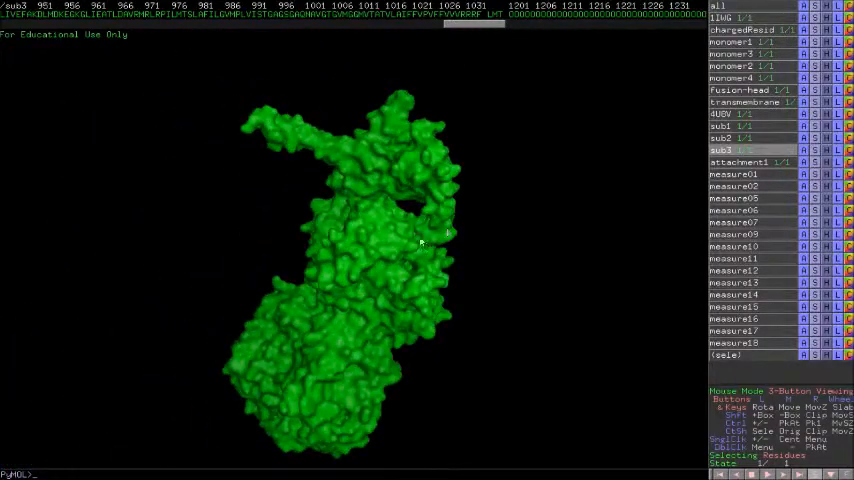
left_click_drag(420, 243, 438, 312)
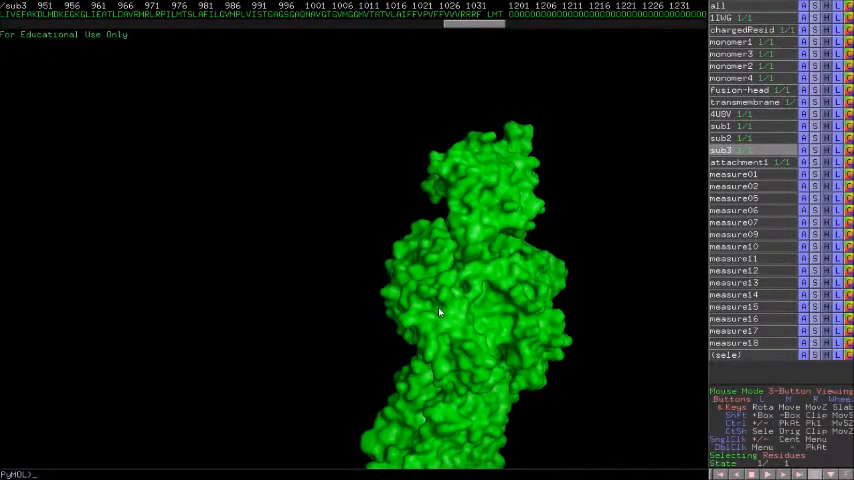